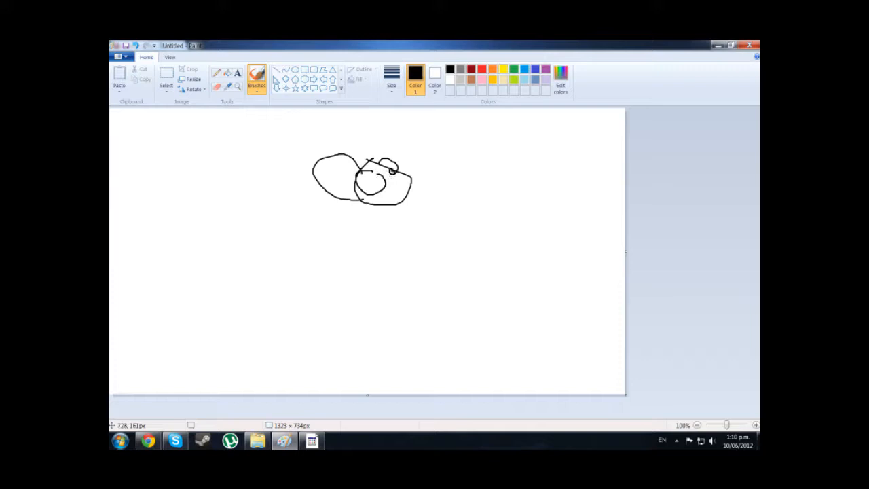
Brush in black eyes and a smile, then a rounded body with two bent legs
{"action": "left_click_drag", "start_coordinate": [367, 173], "coordinate": [390, 183]}
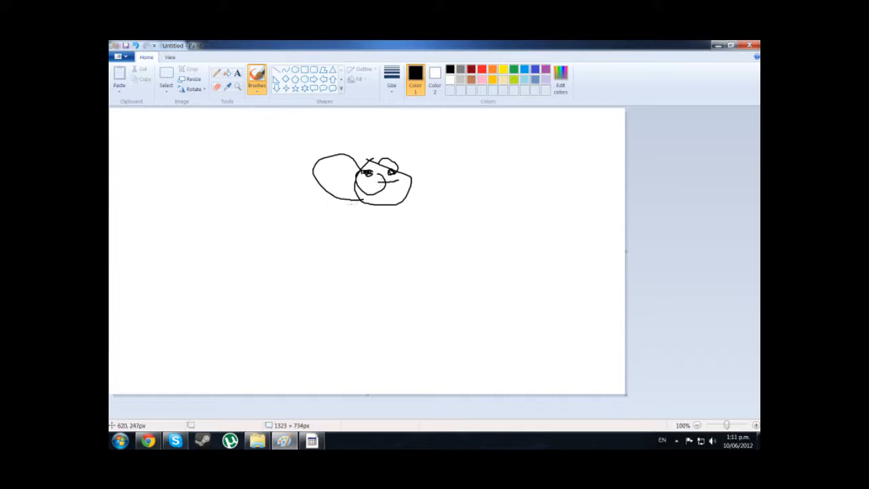
{"action": "left_click_drag", "start_coordinate": [366, 197], "coordinate": [377, 299]}
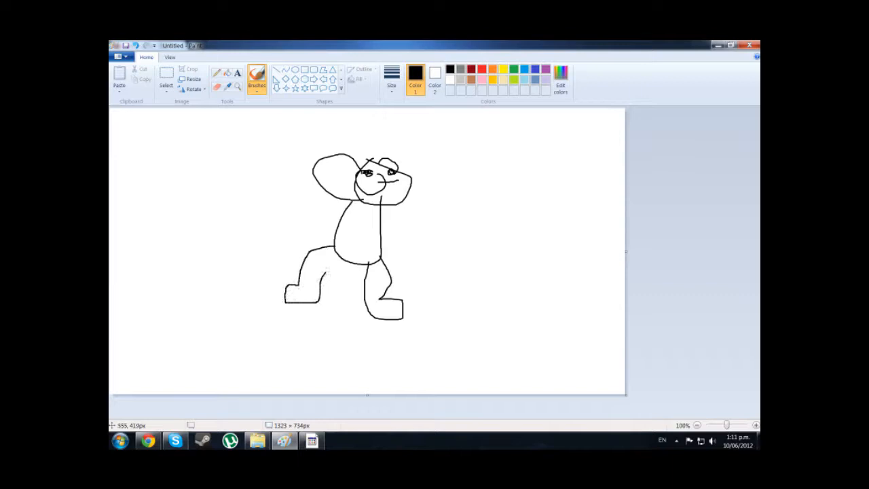
Draw two arms, a belly patch, a curled tail and a tilted sign in the raised hand
{"action": "left_click_drag", "start_coordinate": [380, 210], "coordinate": [472, 153]}
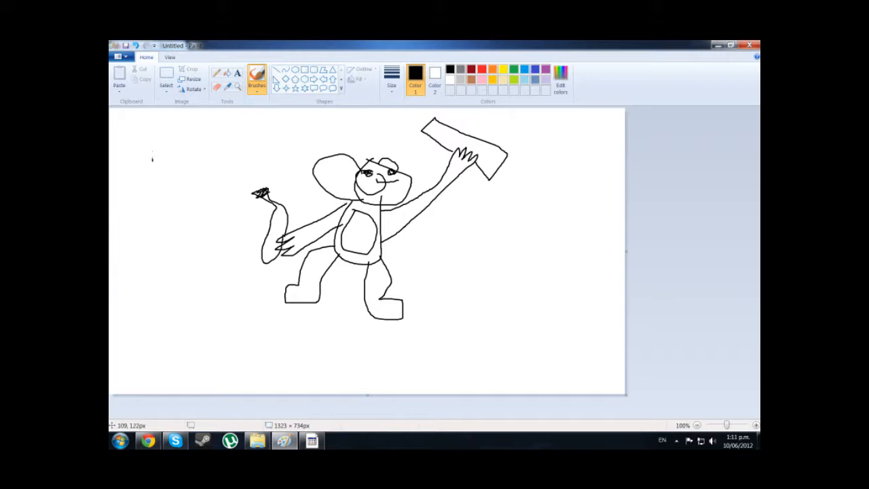
Handwrite 'munky' left of the monkey below a crossed-out attempt, starting another letter underneath
{"action": "type", "text": "Mon"}
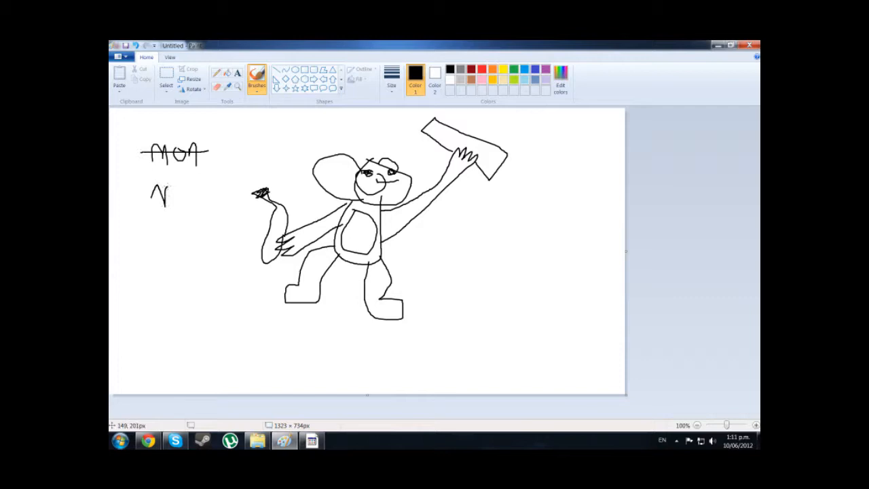
{"action": "left_click_drag", "start_coordinate": [156, 176], "coordinate": [240, 196]}
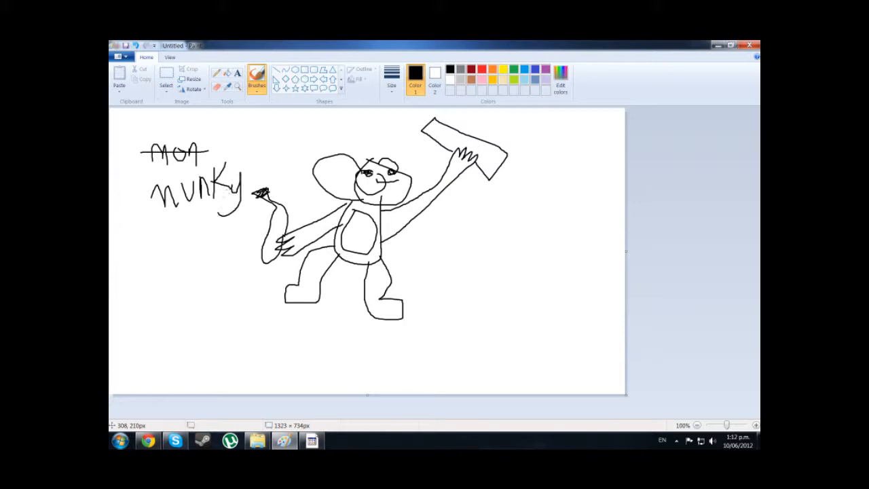
{"action": "left_click_drag", "start_coordinate": [150, 234], "coordinate": [167, 247]}
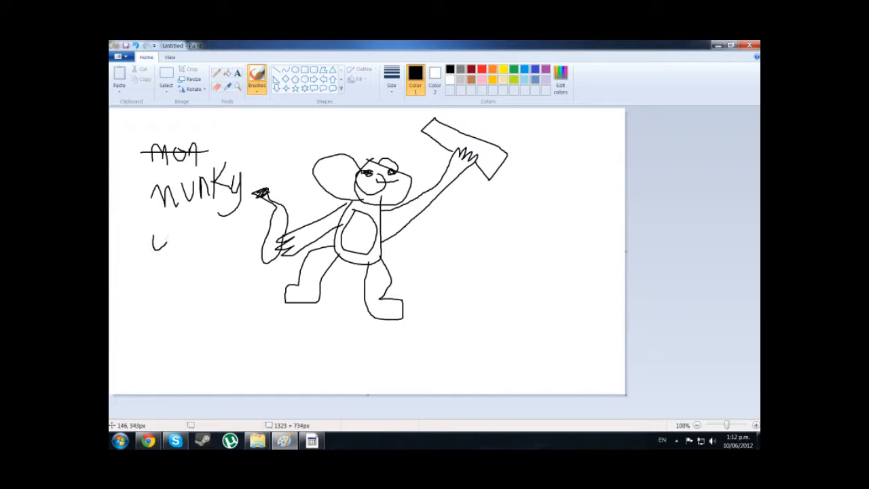